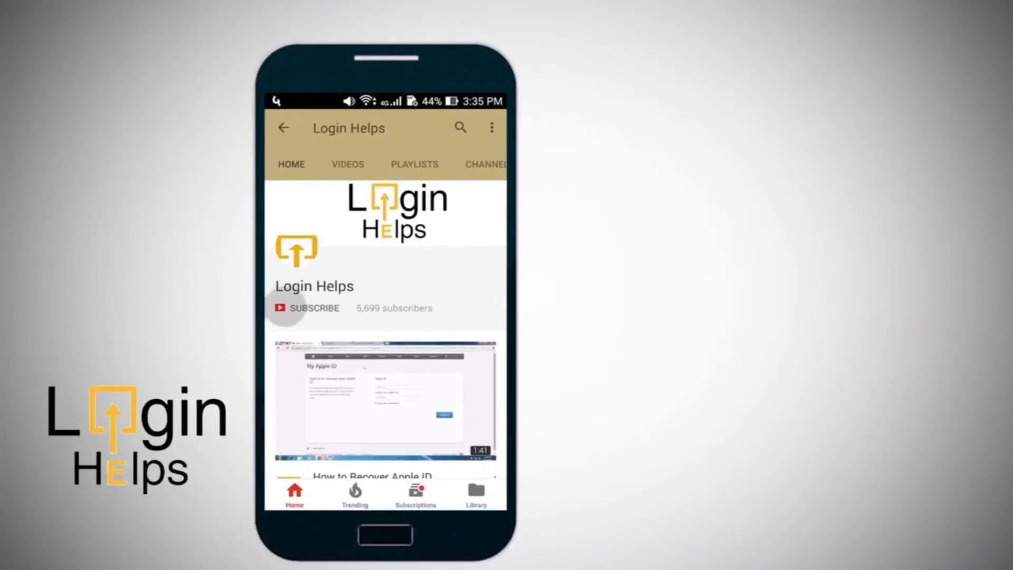
Launch Google Chrome from the desktop to the google.com home page.
click(311, 308)
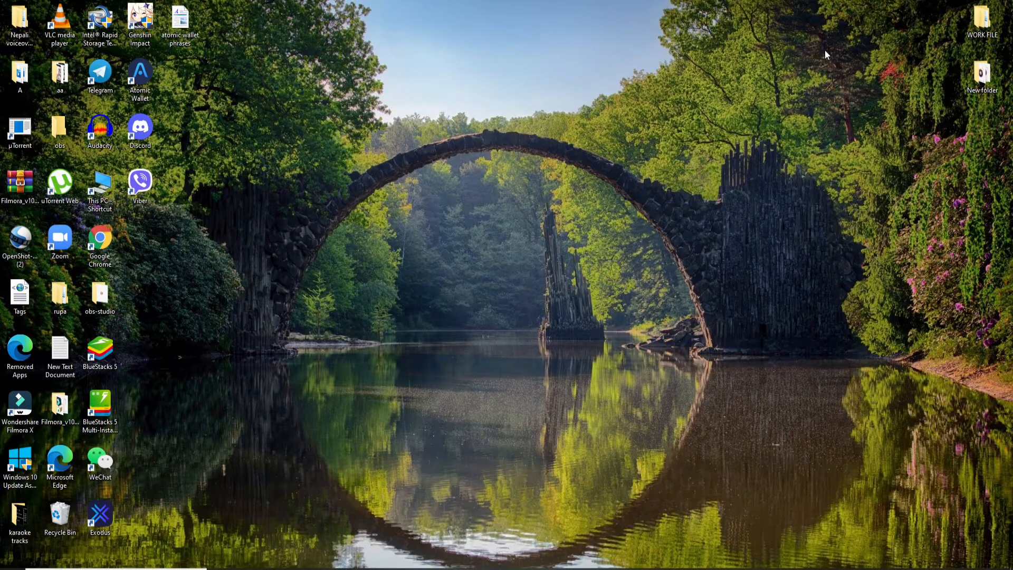
mouse_move(481, 341)
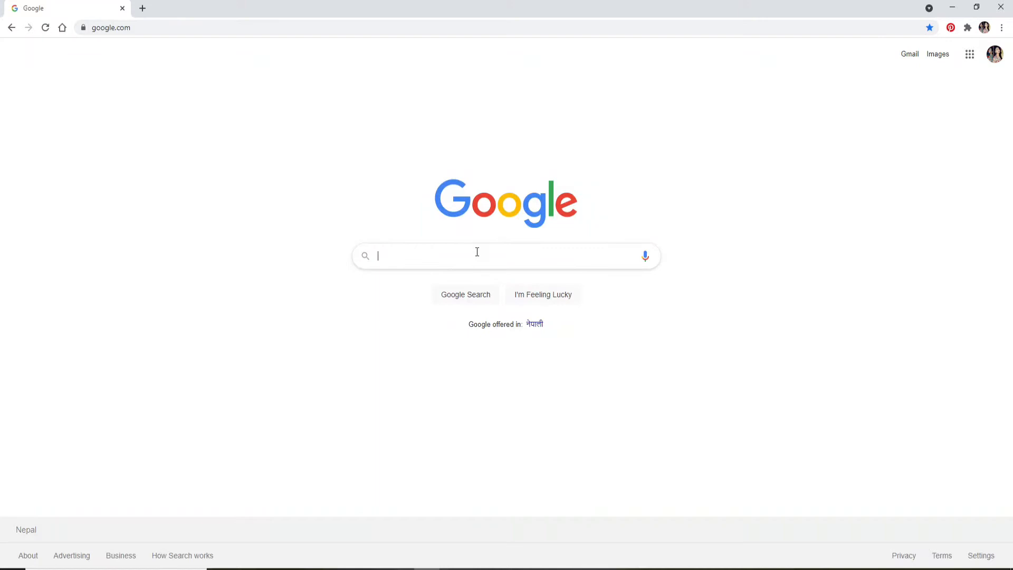
Search Google for 'epfo employee login' and go to the 'EPFO || For Employees' result.
text(ep)
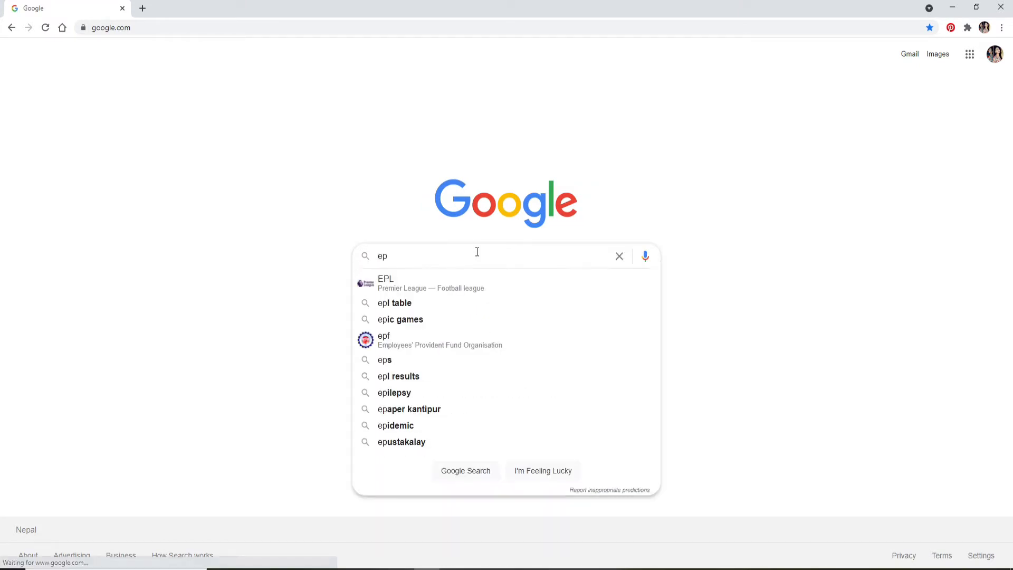
text(epfo employee login)
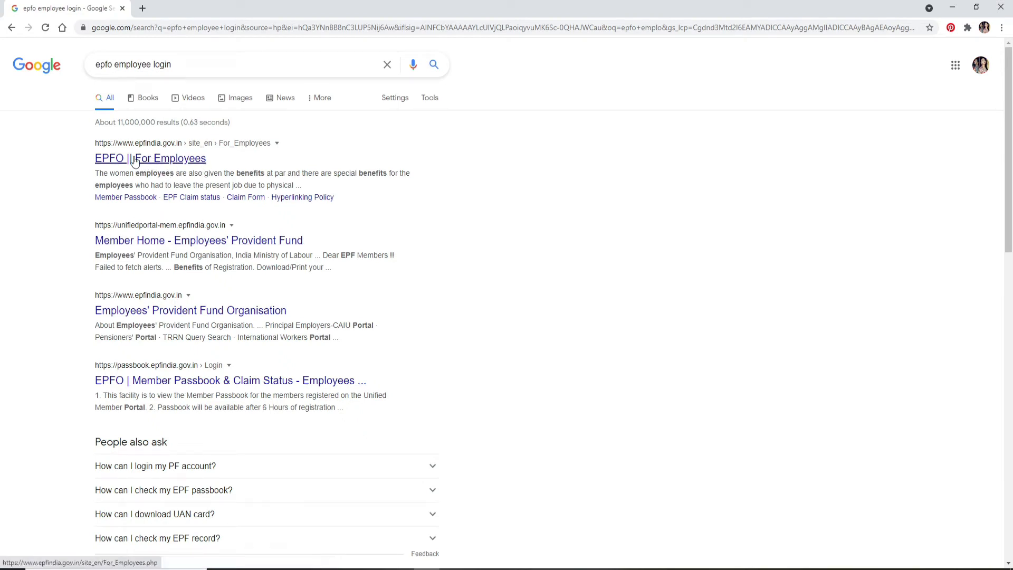
click(153, 158)
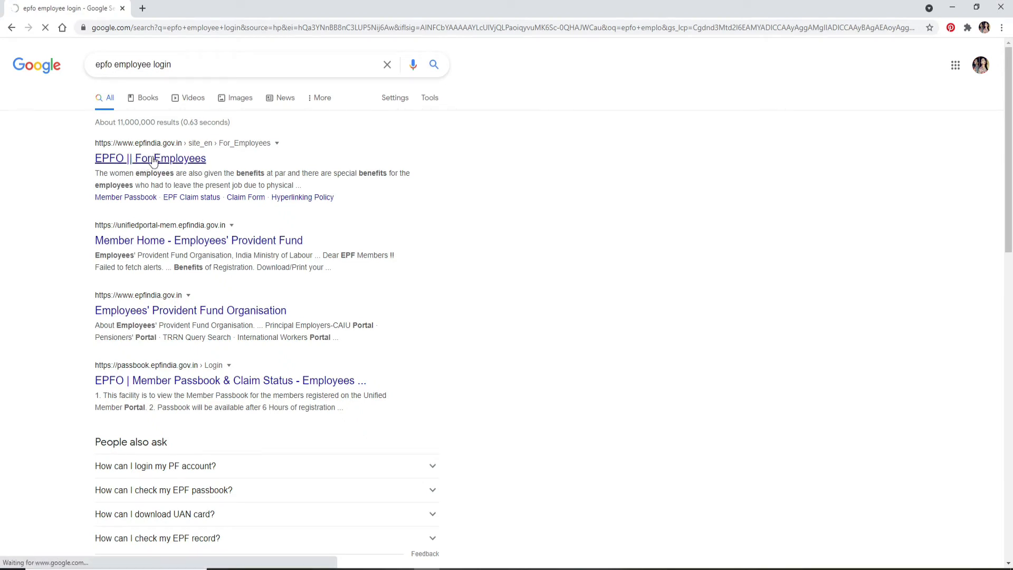
click(150, 159)
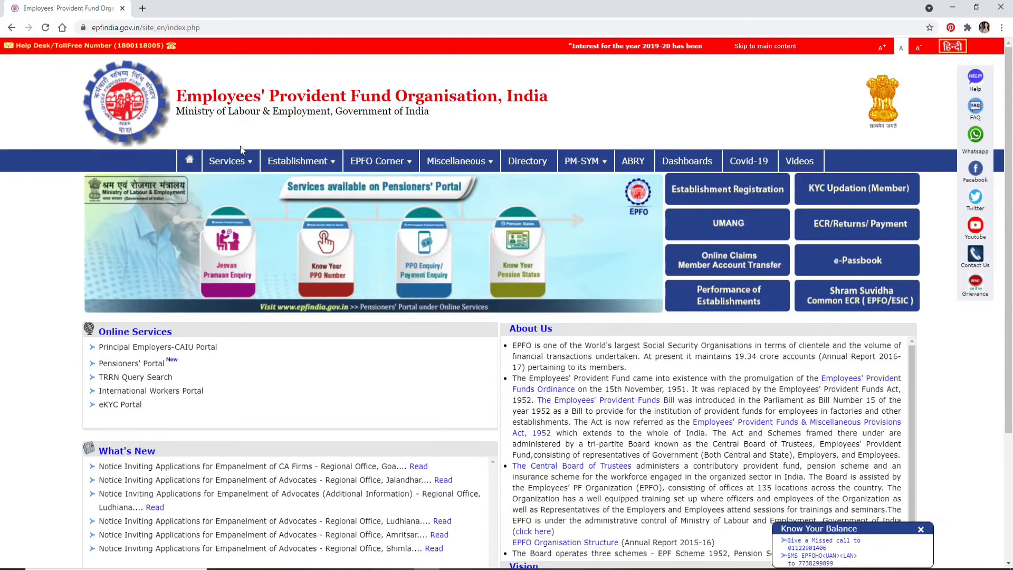
Navigate Services > For Employees and start the Member Passbook service.
click(227, 160)
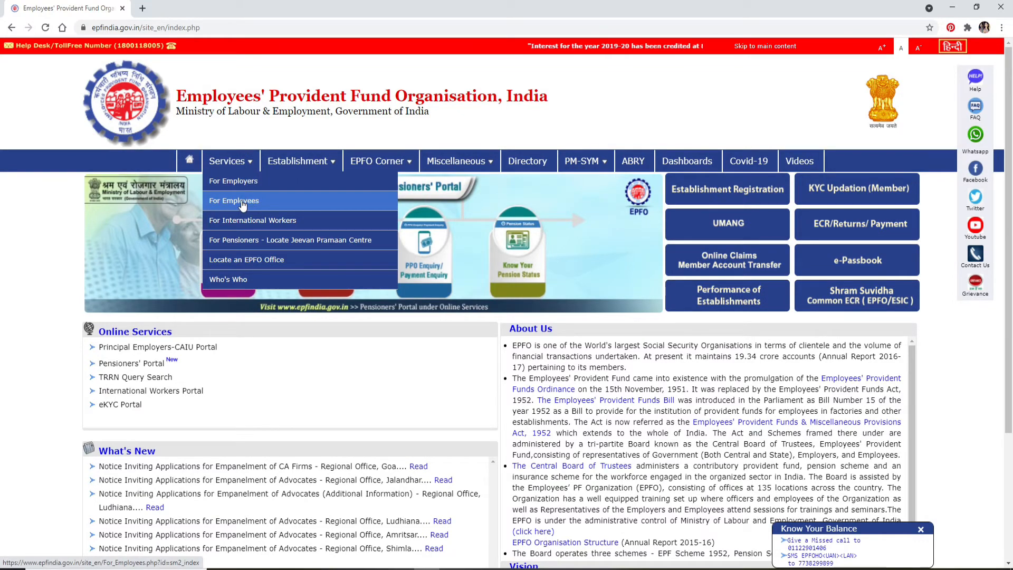
click(235, 201)
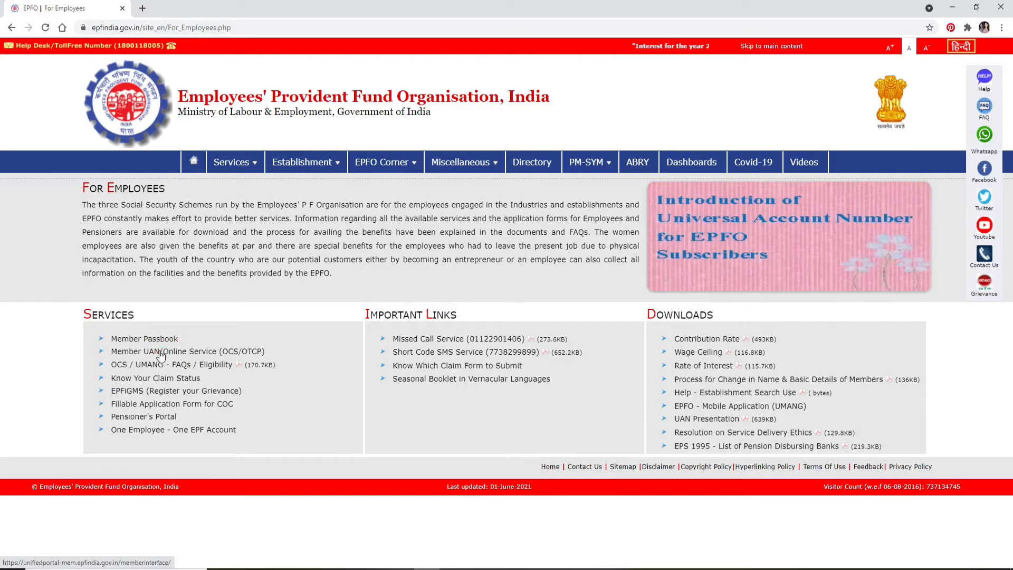
mouse_move(153, 405)
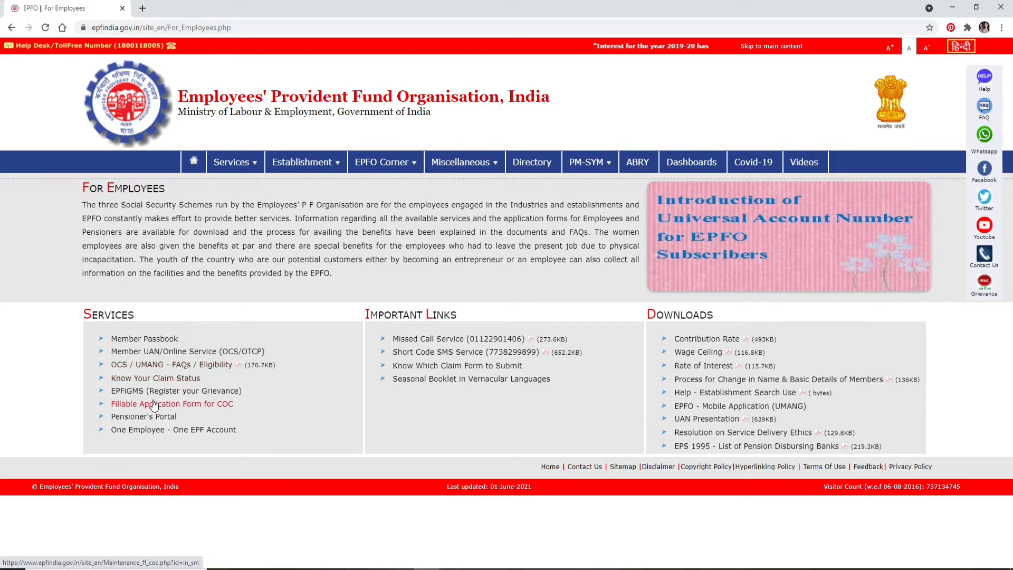
click(144, 337)
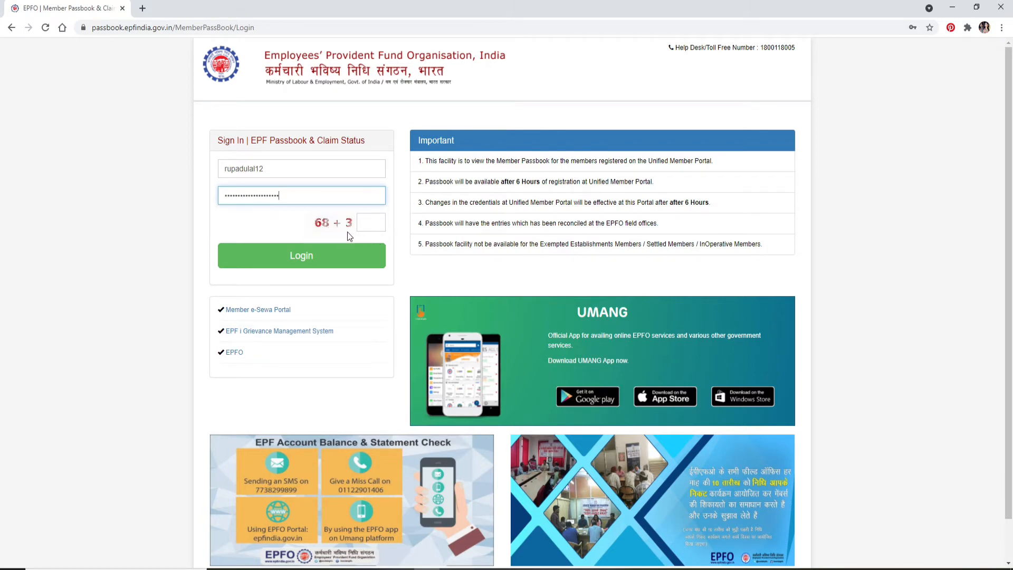
Answer the captcha sum 68 + 3 with 71 so the sign-in form is ready to log in.
text(71)
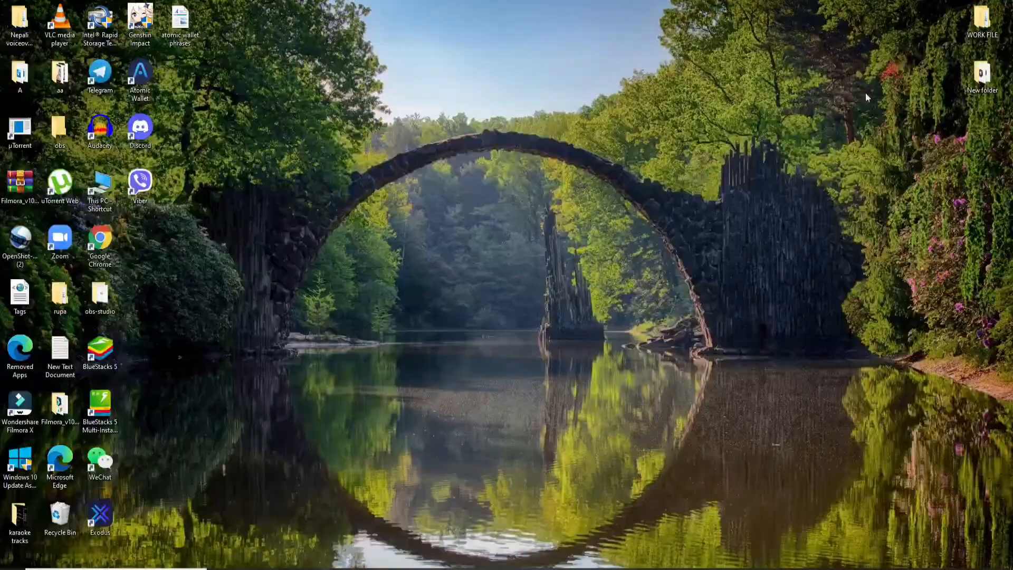
mouse_move(526, 111)
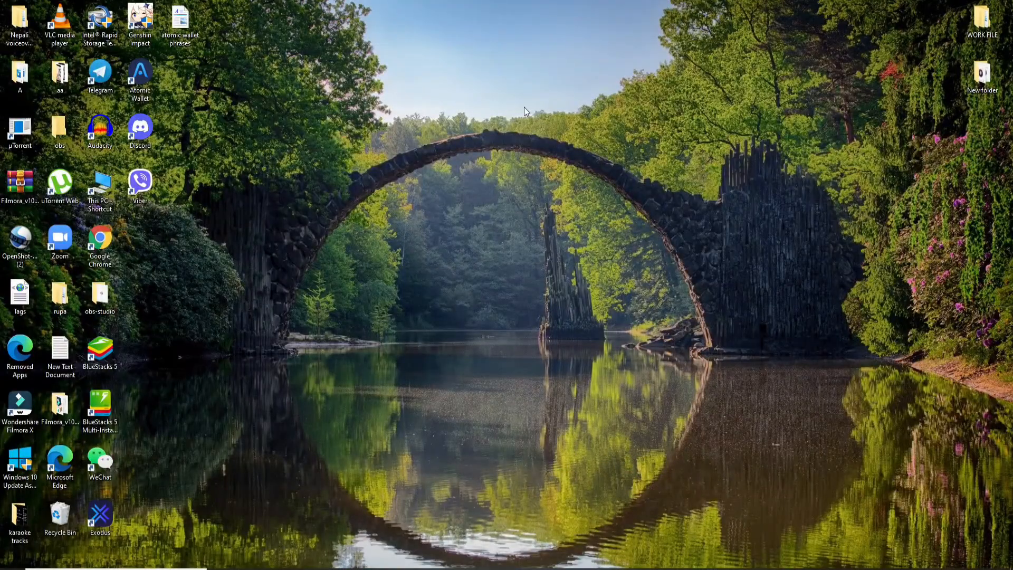